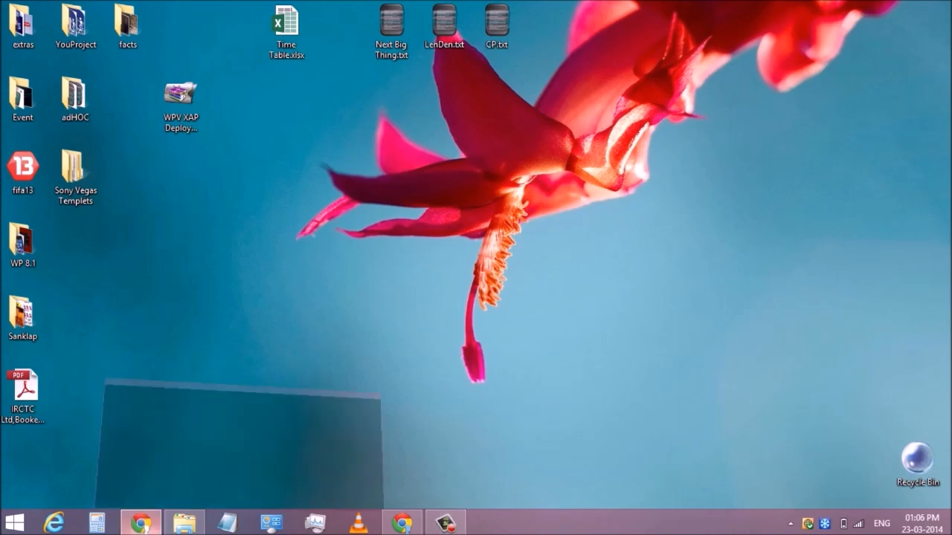
- Return to Chrome and open the 'Windows Phone 8 SDK (Formato ISO) - Microsoft' result
{"action": "left_click", "coordinate": [140, 521]}
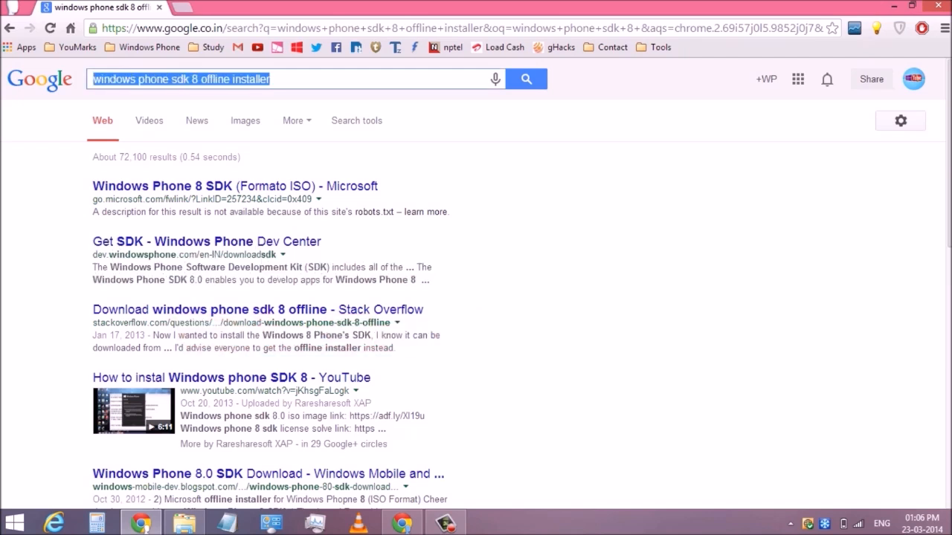
{"action": "left_click", "coordinate": [234, 186]}
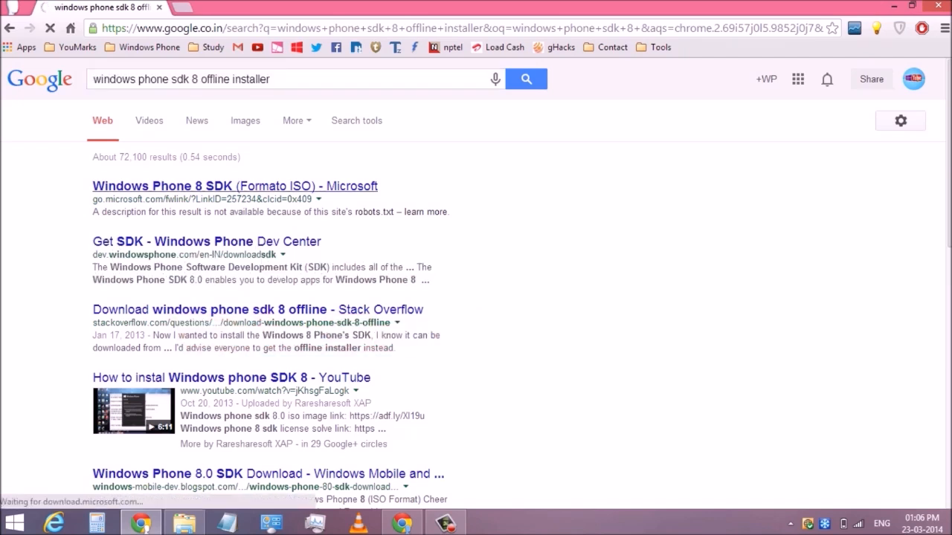
{"action": "left_click", "coordinate": [235, 185]}
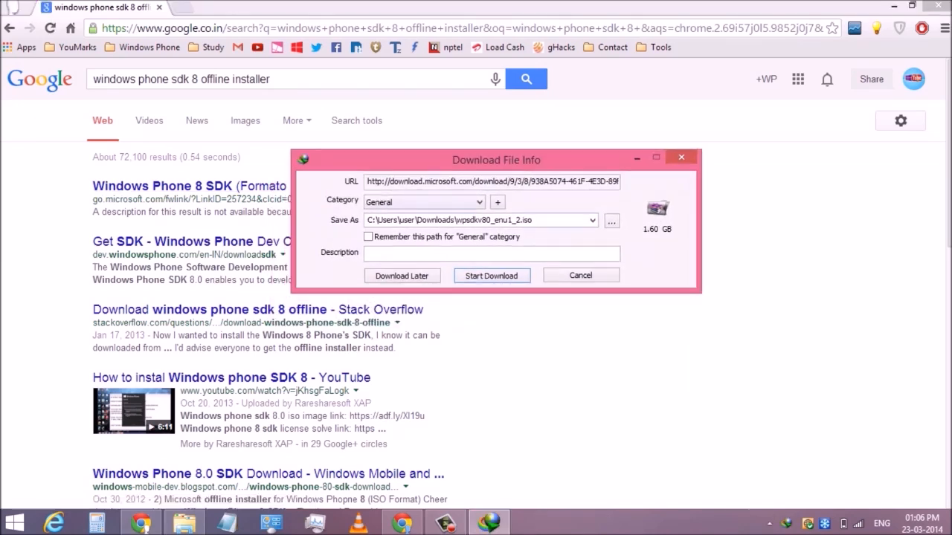
- Cancel the 1.60 GB ISO download and stop automatic downloads from that address
{"action": "triple_click", "coordinate": [480, 220]}
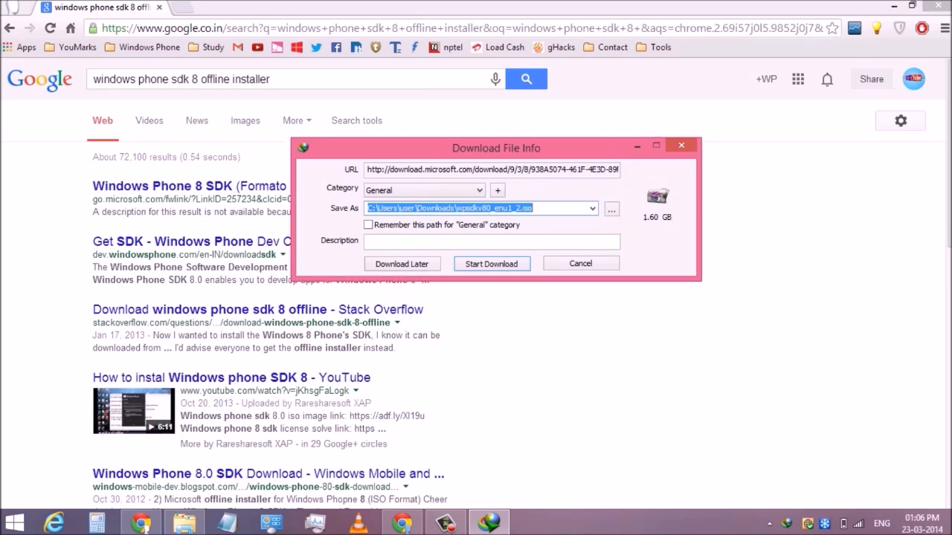
{"action": "left_click", "coordinate": [580, 264]}
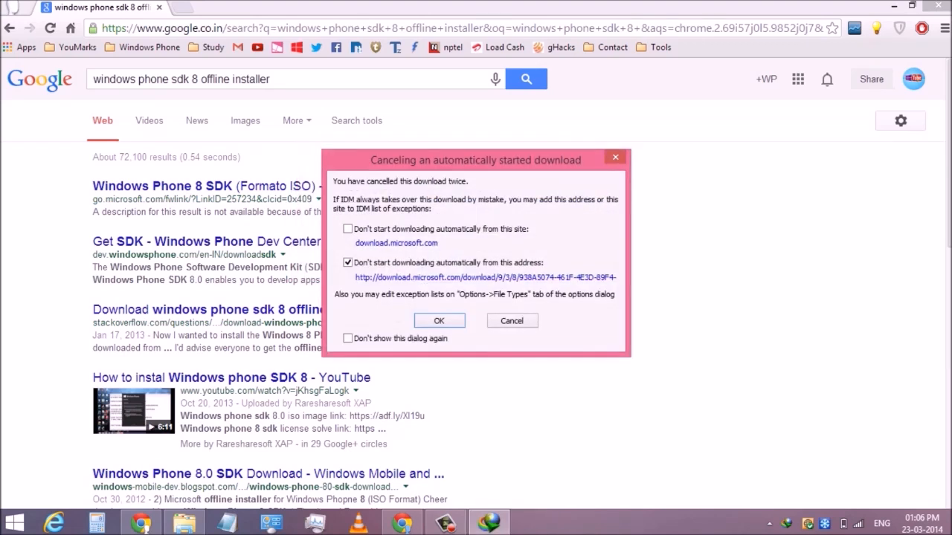
{"action": "left_click", "coordinate": [439, 320]}
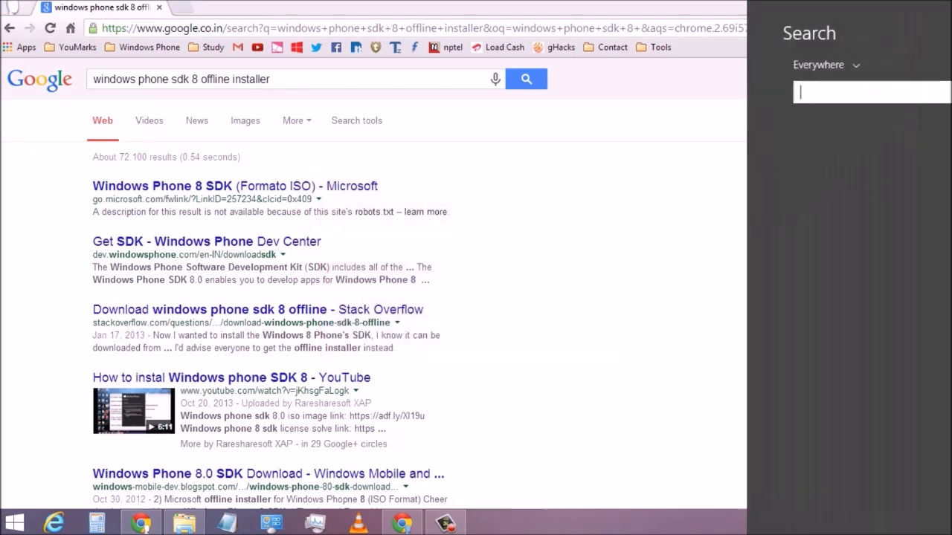
- Search 'window' in Windows Search and launch Windows Phone Developer Registration
{"action": "type", "text": "wind"}
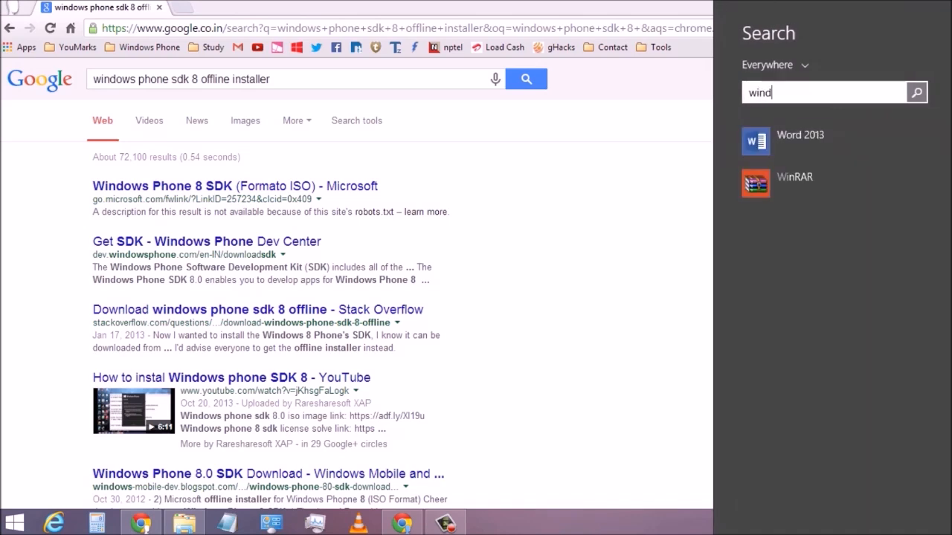
{"action": "type", "text": "ow"}
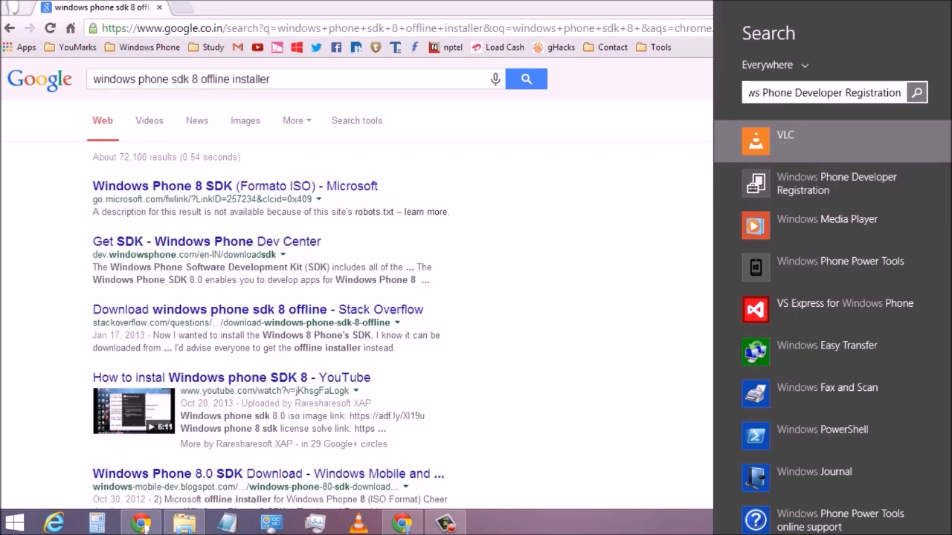
{"action": "left_click", "coordinate": [836, 183]}
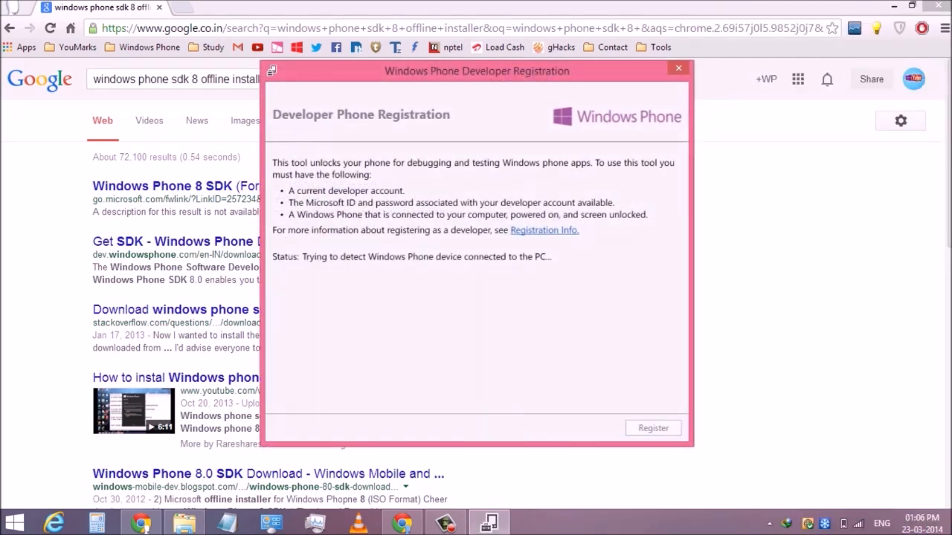
- Retry detection until the Windows Phone 8 device is identified, then click Register
{"action": "left_click", "coordinate": [652, 427]}
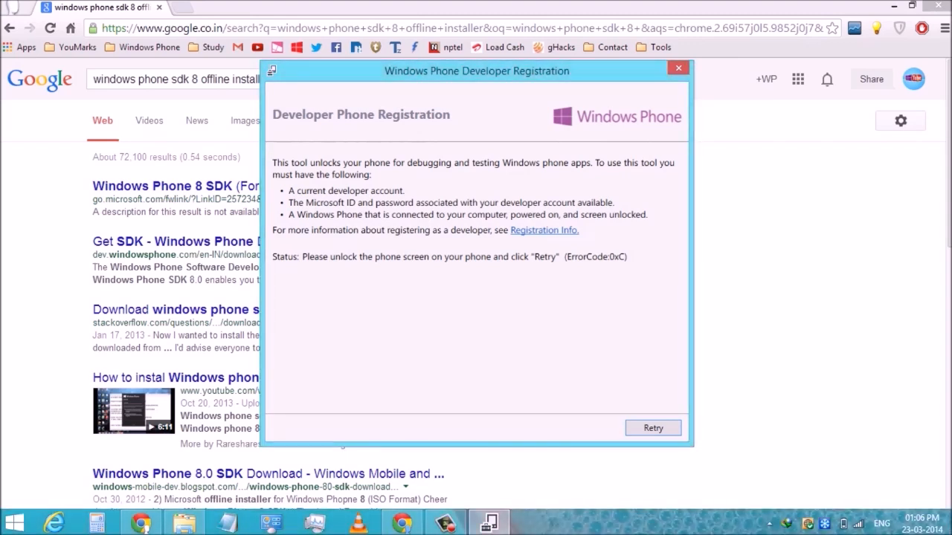
{"action": "left_click", "coordinate": [652, 428]}
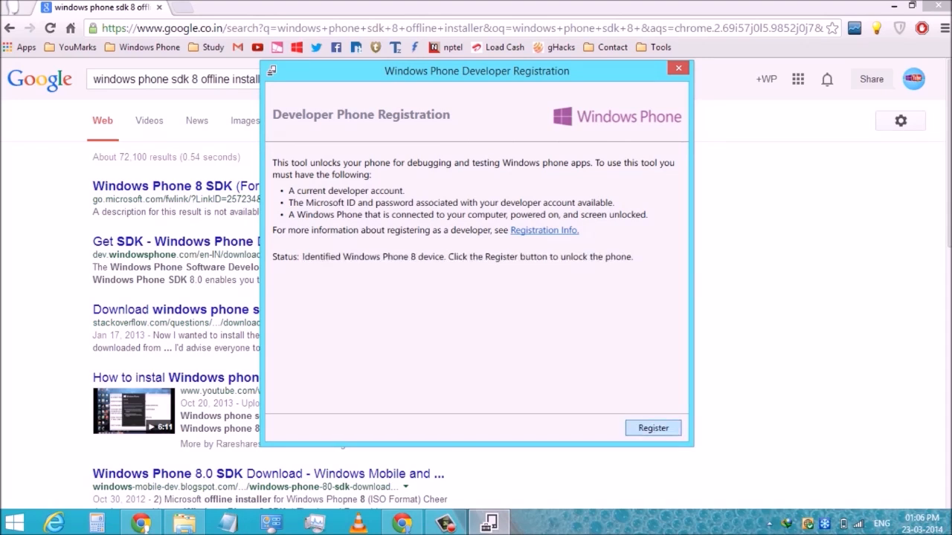
{"action": "left_click", "coordinate": [652, 428]}
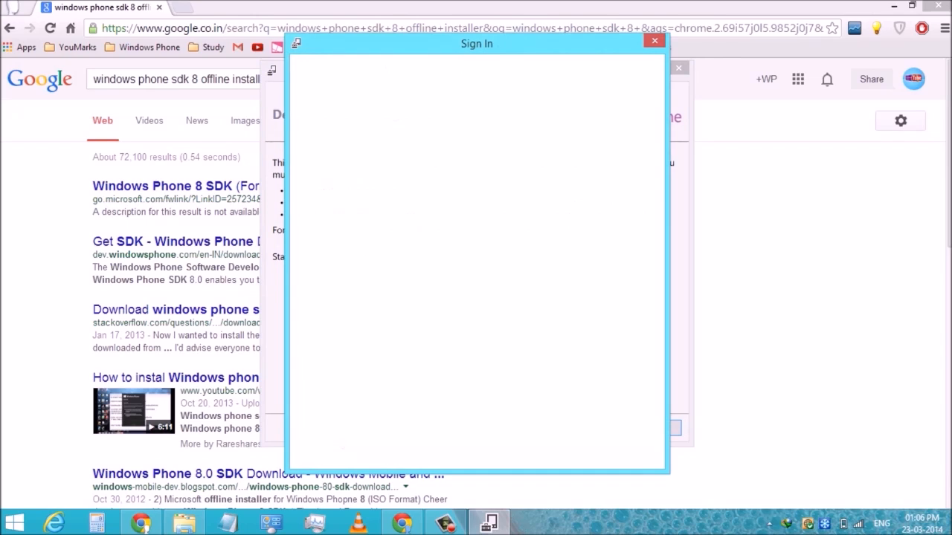
- Enter the Microsoft account email and password in the Sign In window and submit
{"action": "left_click_drag", "start_coordinate": [476, 43], "coordinate": [500, 56]}
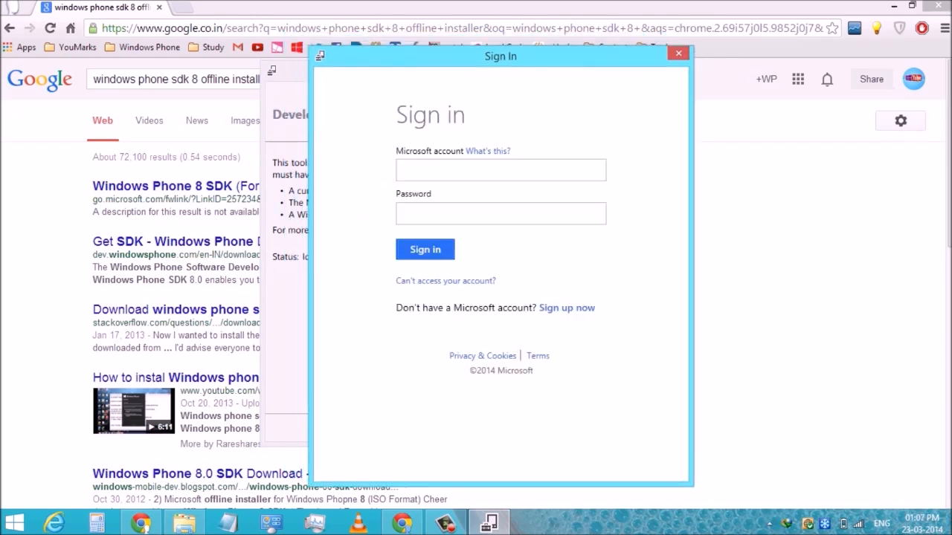
{"action": "left_click", "coordinate": [500, 170]}
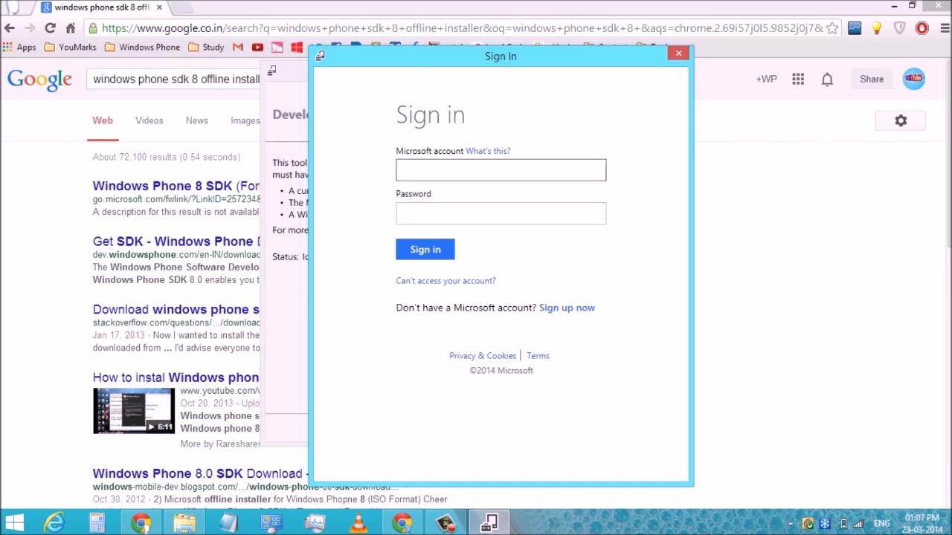
{"action": "left_click", "coordinate": [500, 214]}
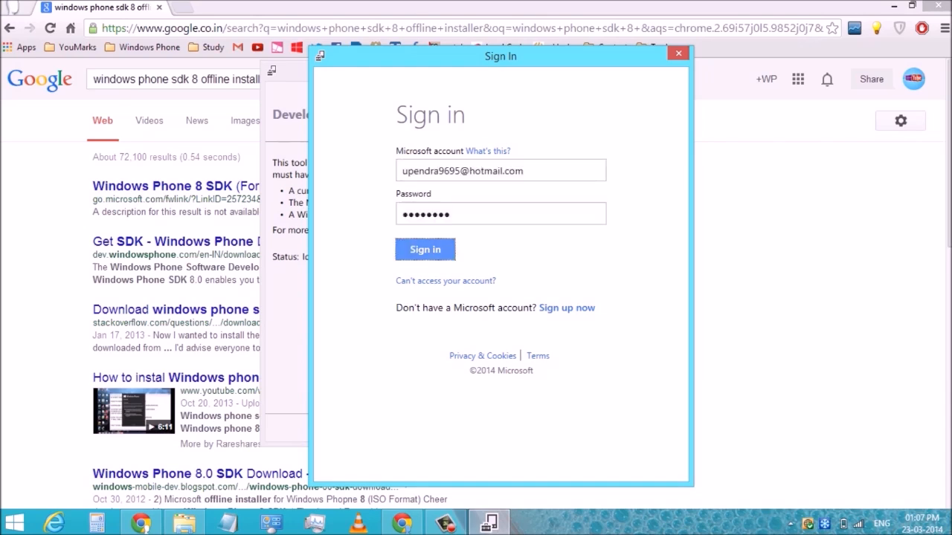
{"action": "left_click", "coordinate": [424, 249]}
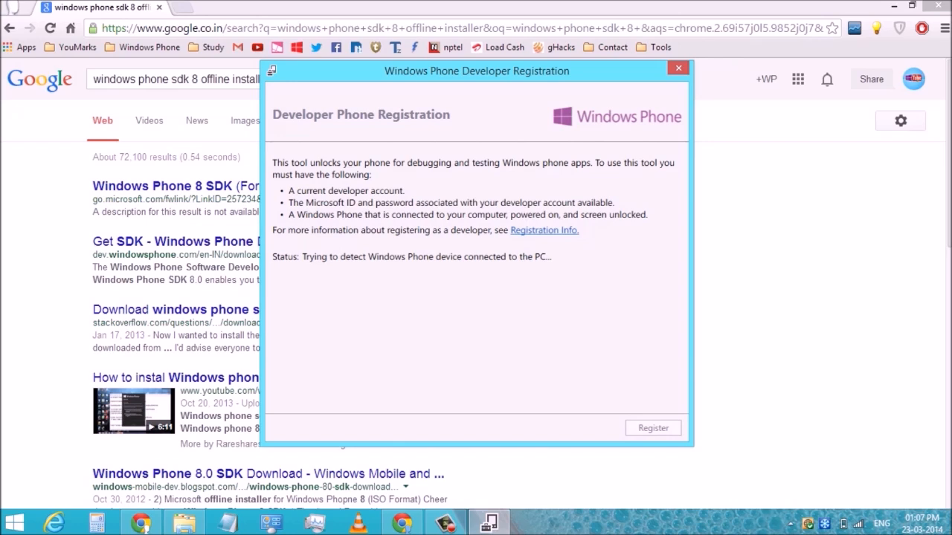
- Close the registration tool after it reports 'successfully unlocked your Windows Phone'
{"action": "left_click", "coordinate": [652, 428]}
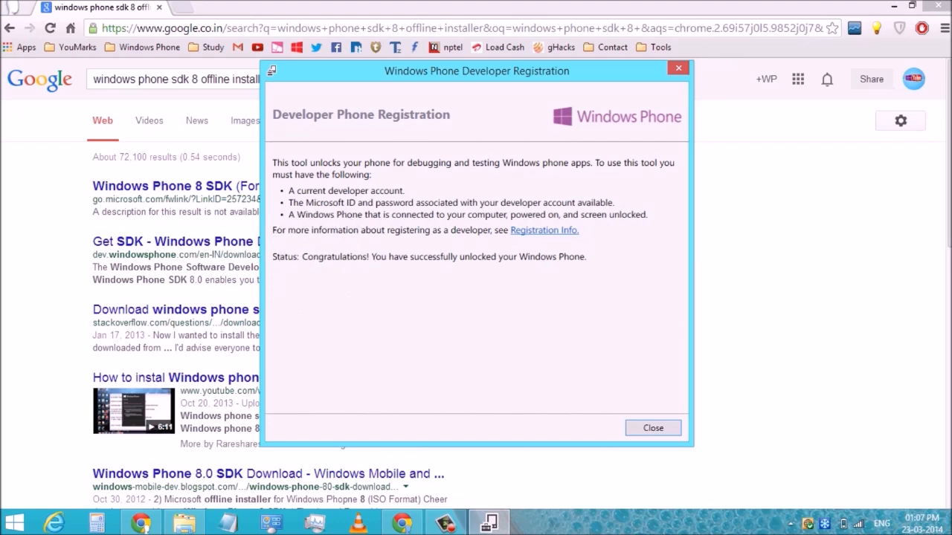
{"action": "left_click", "coordinate": [652, 427]}
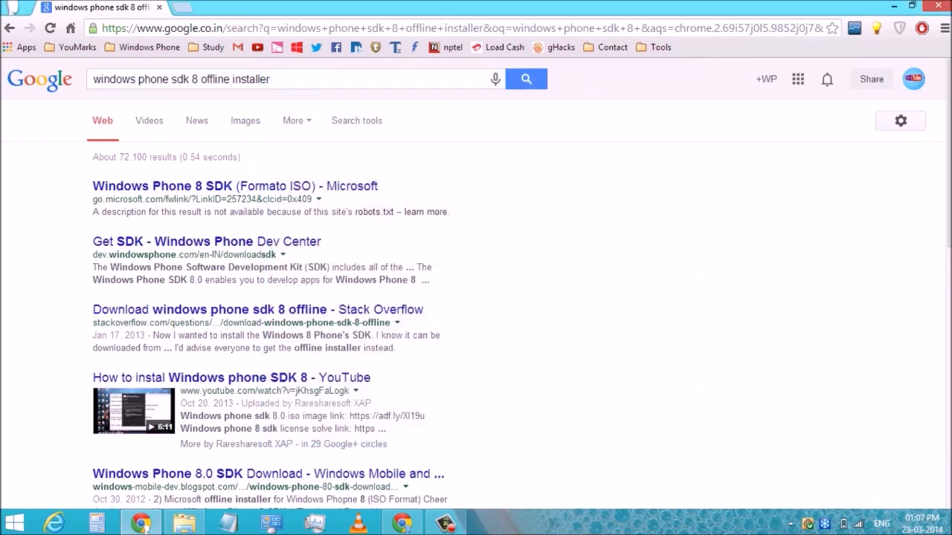